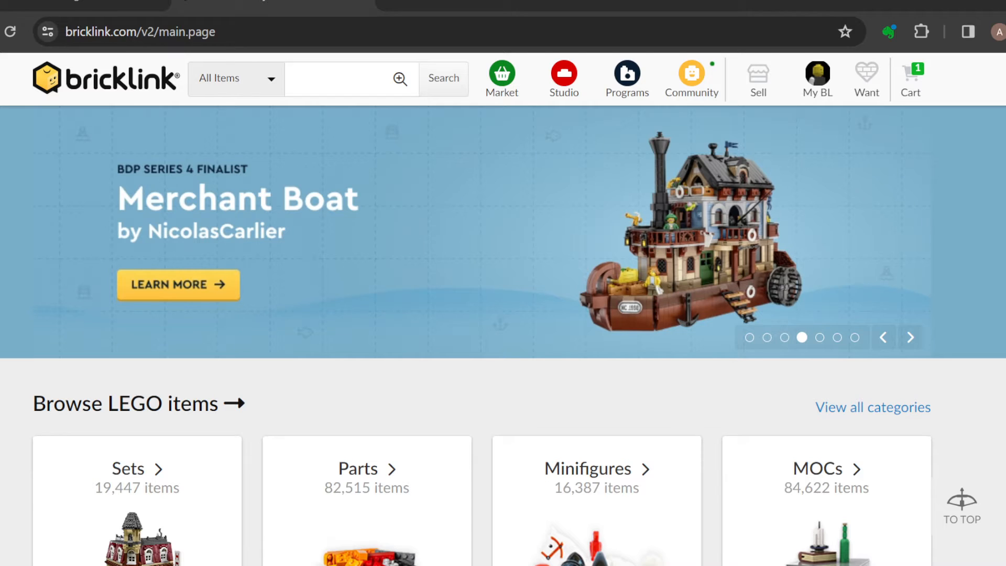
View the 'How do I Buy?' placing-orders help, then return home and open My BL
{"action": "left_click", "coordinate": [177, 283]}
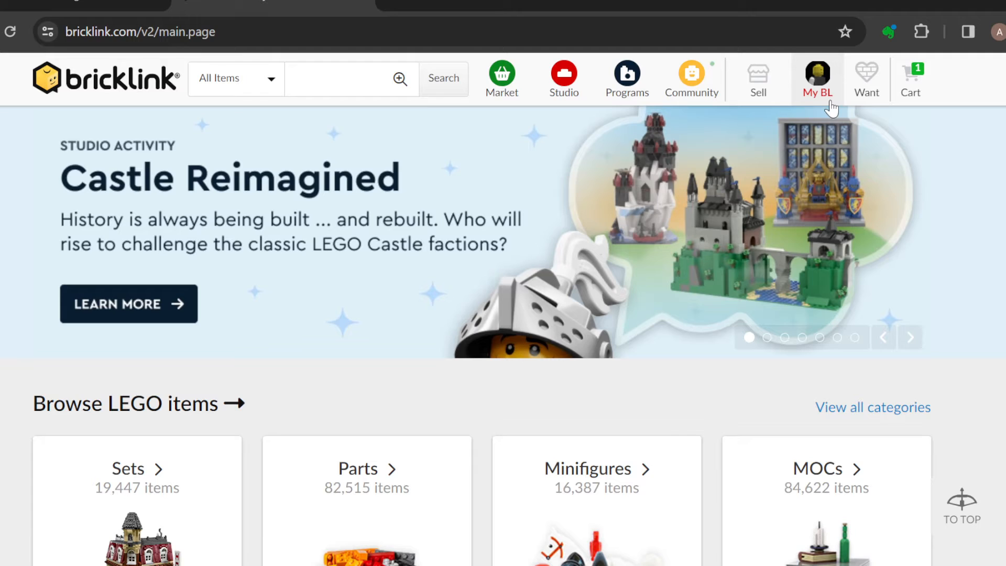
{"action": "scroll", "scroll_direction": "down", "scroll_amount": 3}
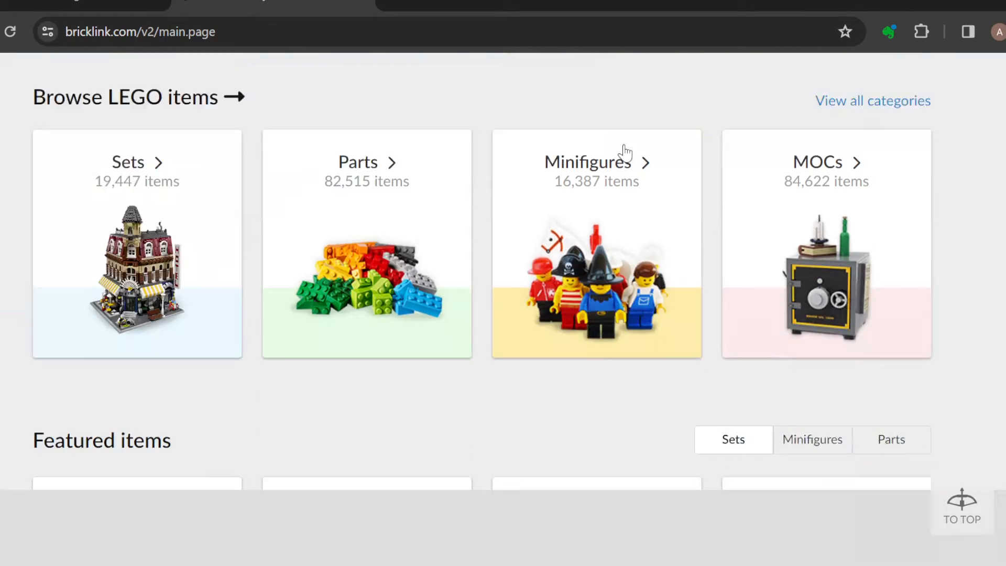
{"action": "scroll", "scroll_direction": "down", "scroll_amount": 3}
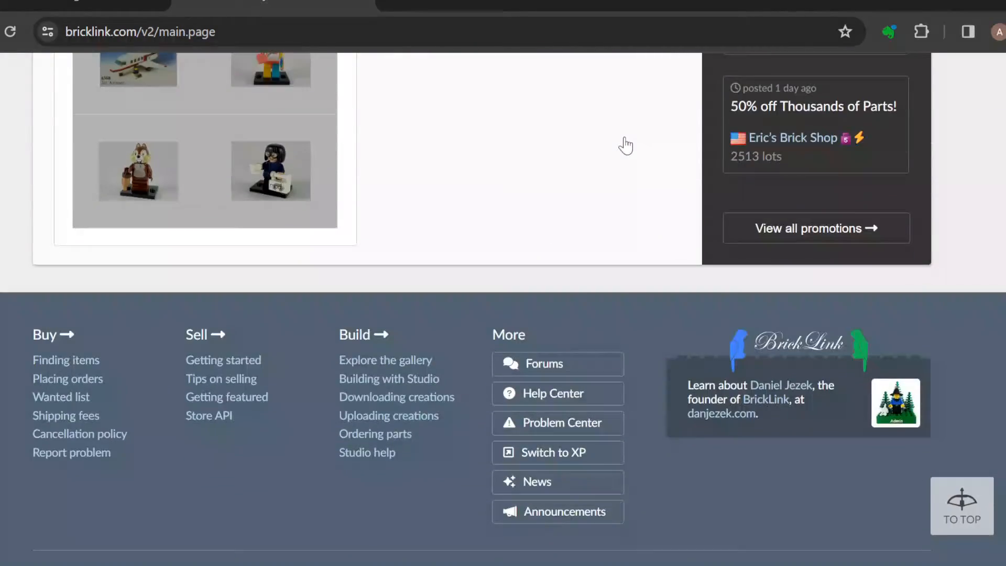
{"action": "scroll", "scroll_direction": "down", "scroll_amount": 3}
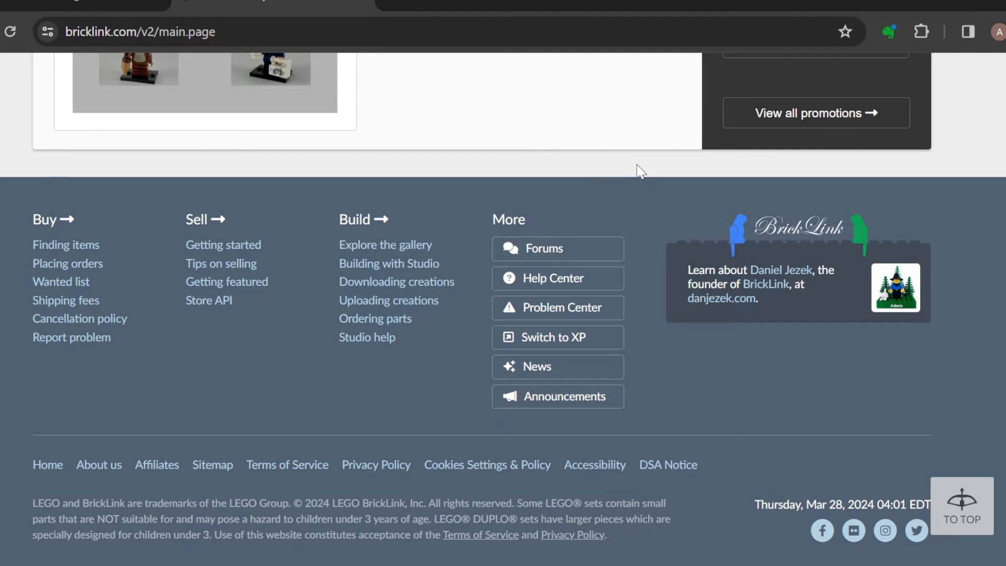
{"action": "mouse_move", "coordinate": [106, 266]}
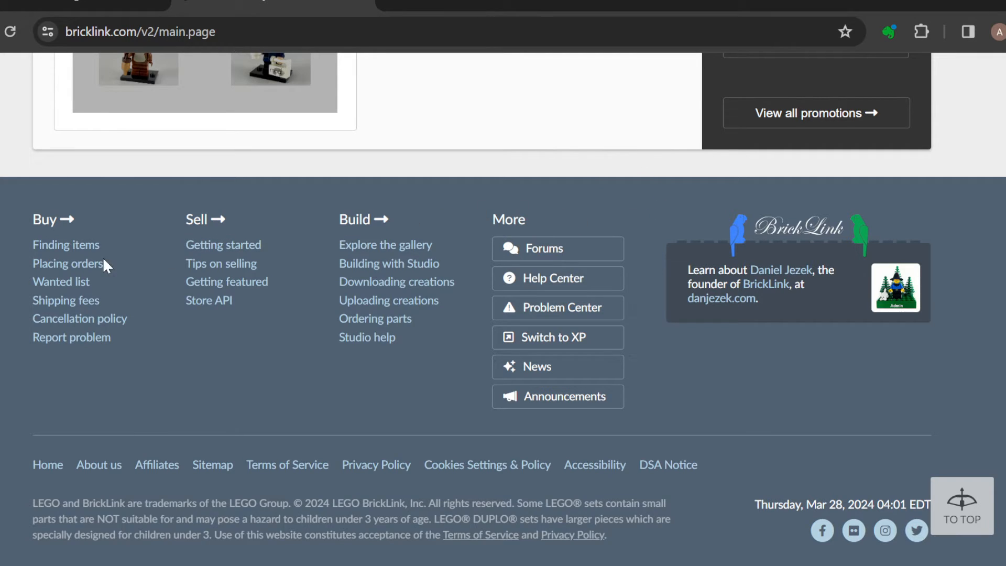
{"action": "mouse_move", "coordinate": [256, 346]}
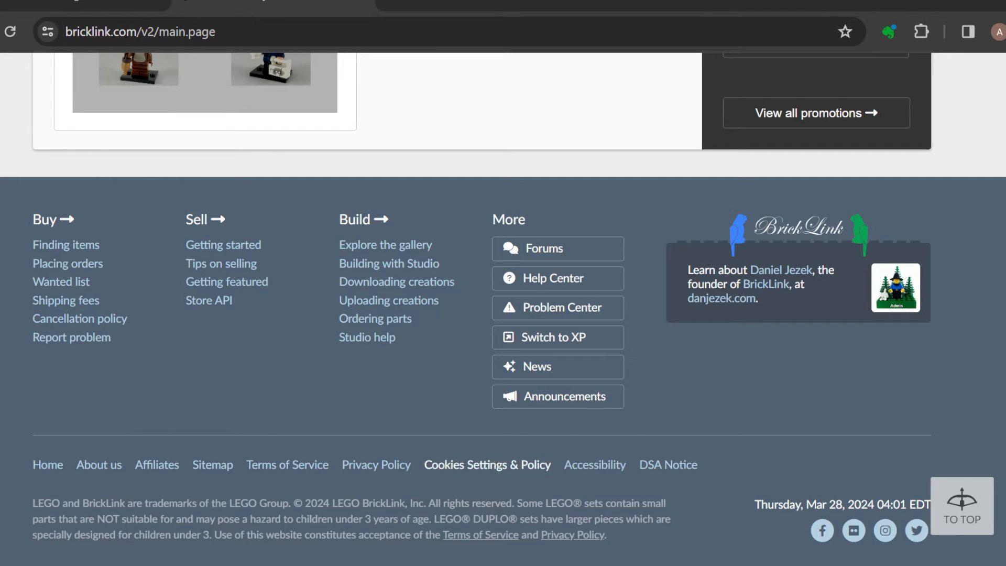
{"action": "mouse_move", "coordinate": [65, 300]}
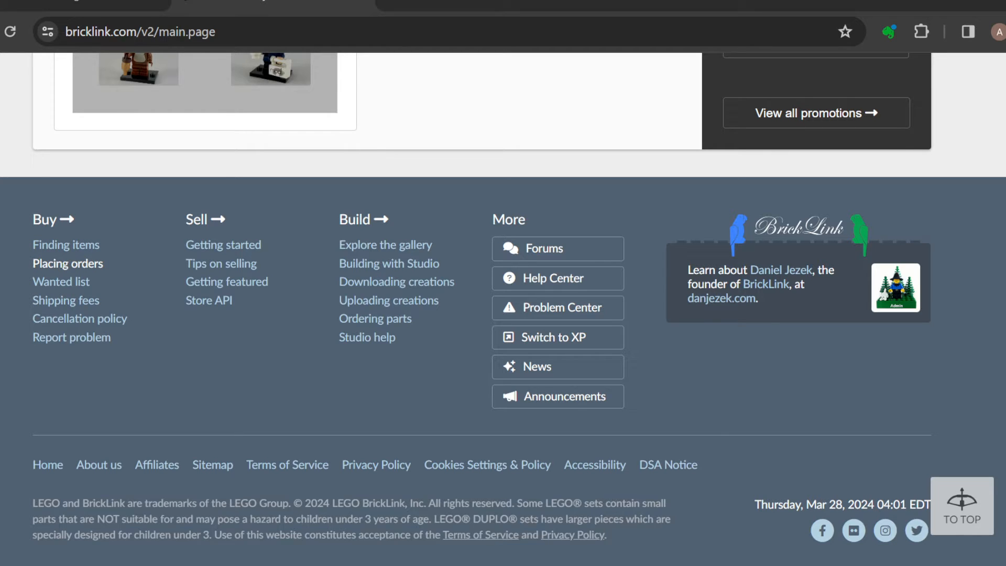
{"action": "left_click", "coordinate": [67, 262]}
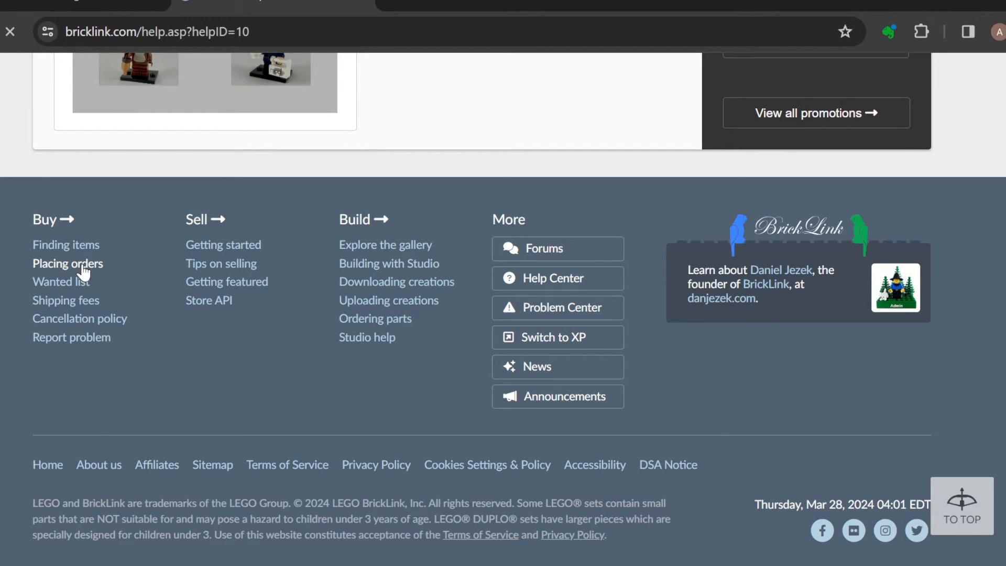
{"action": "left_click", "coordinate": [67, 263]}
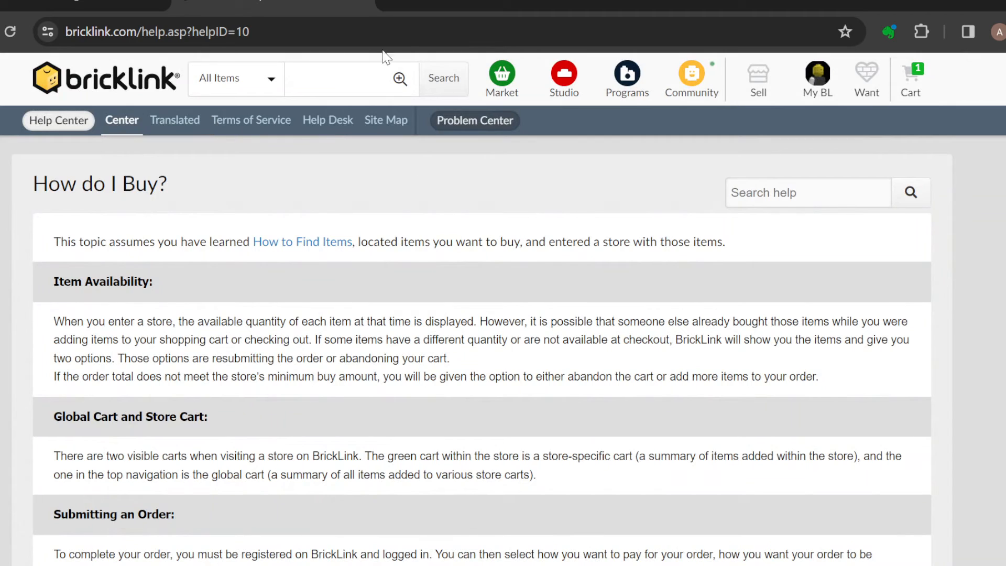
{"action": "mouse_move", "coordinate": [206, 116]}
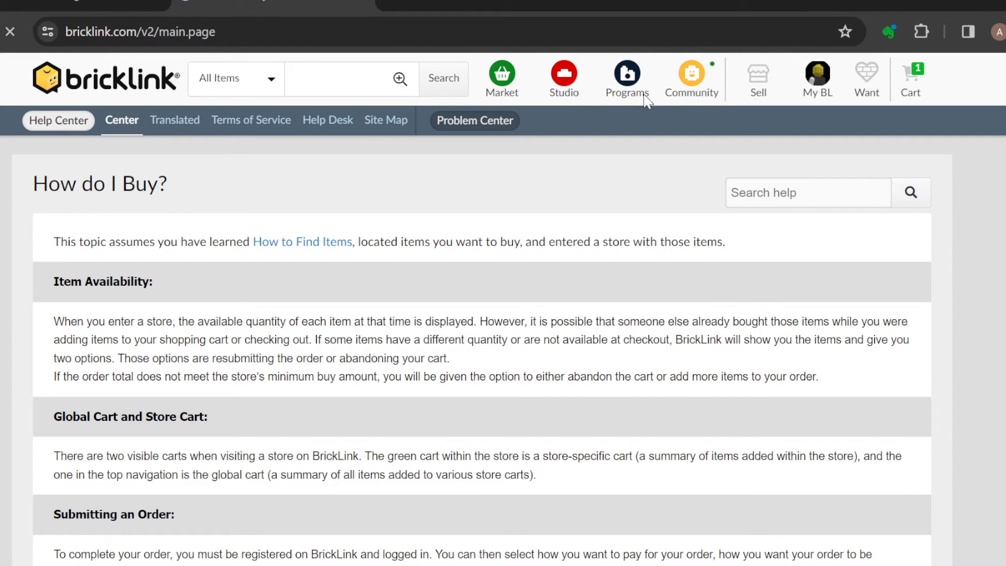
{"action": "left_click", "coordinate": [817, 78]}
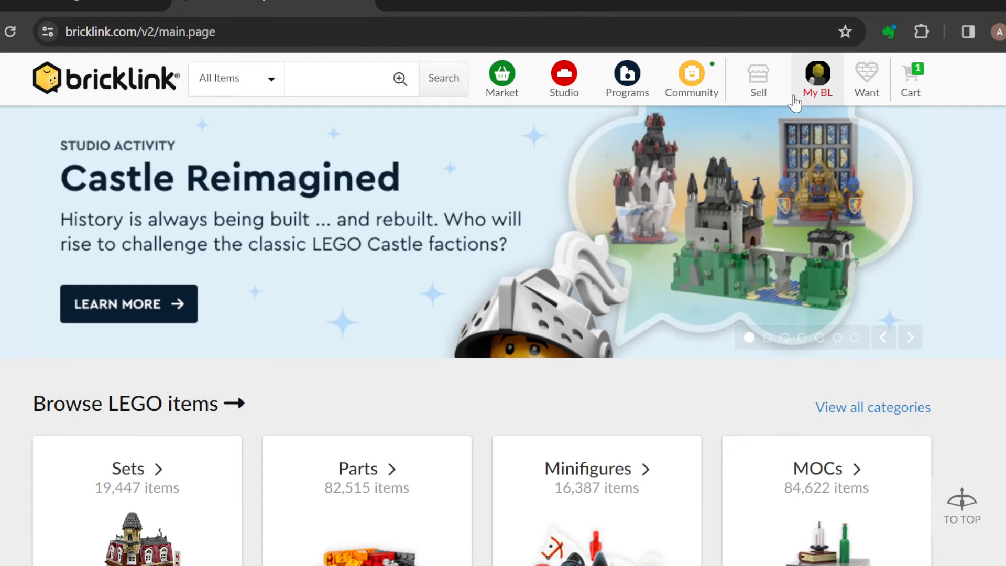
{"action": "left_click", "coordinate": [816, 78]}
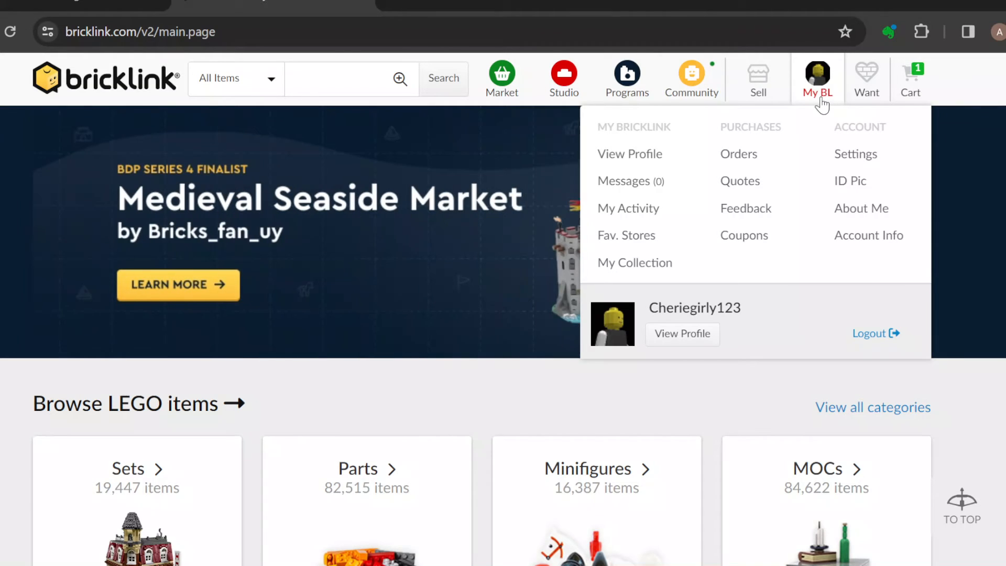
{"action": "mouse_move", "coordinate": [638, 133]}
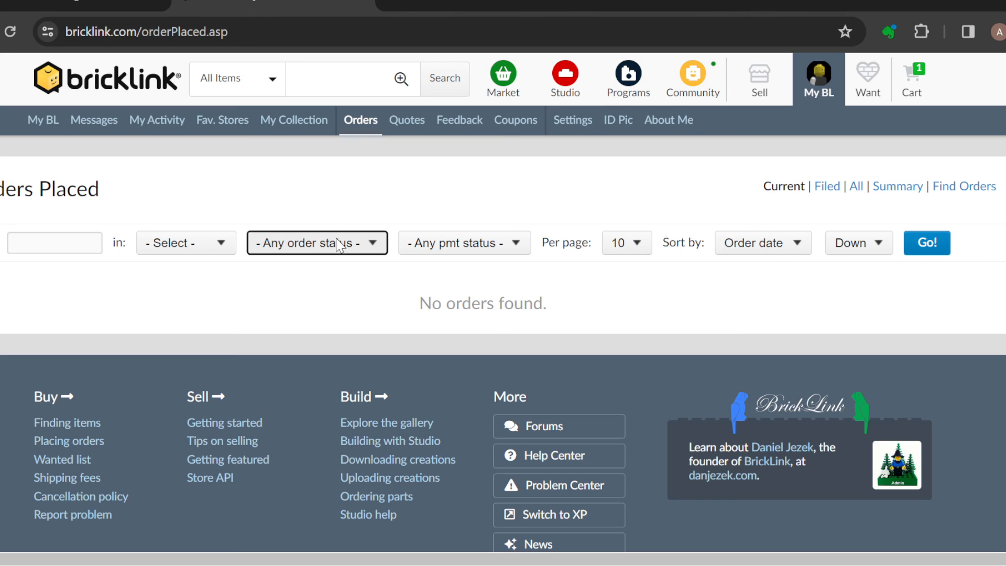
{"action": "mouse_move", "coordinate": [366, 346]}
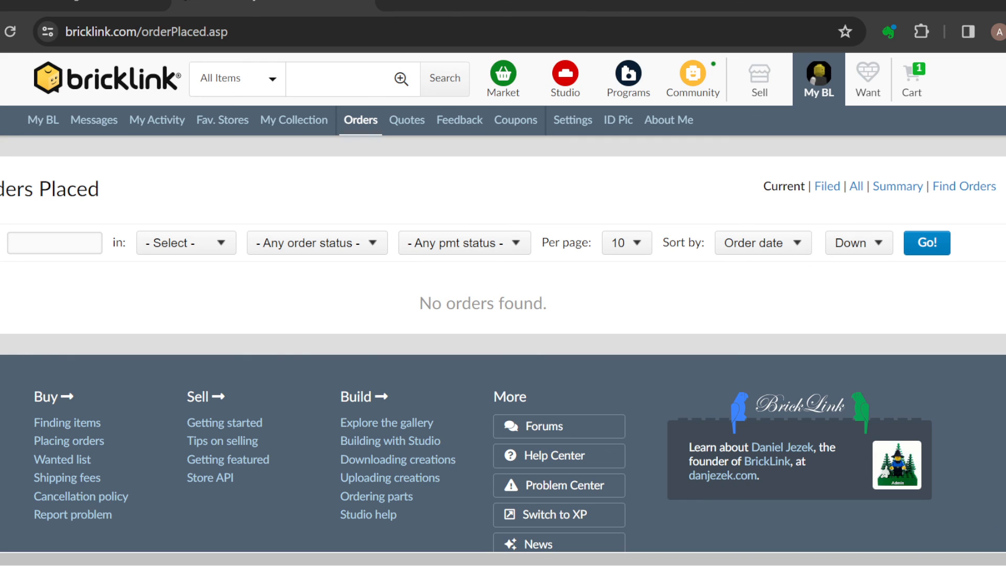
Change the Orders Placed status filter from '- Any order status -' to Ready
{"action": "left_click", "coordinate": [316, 242]}
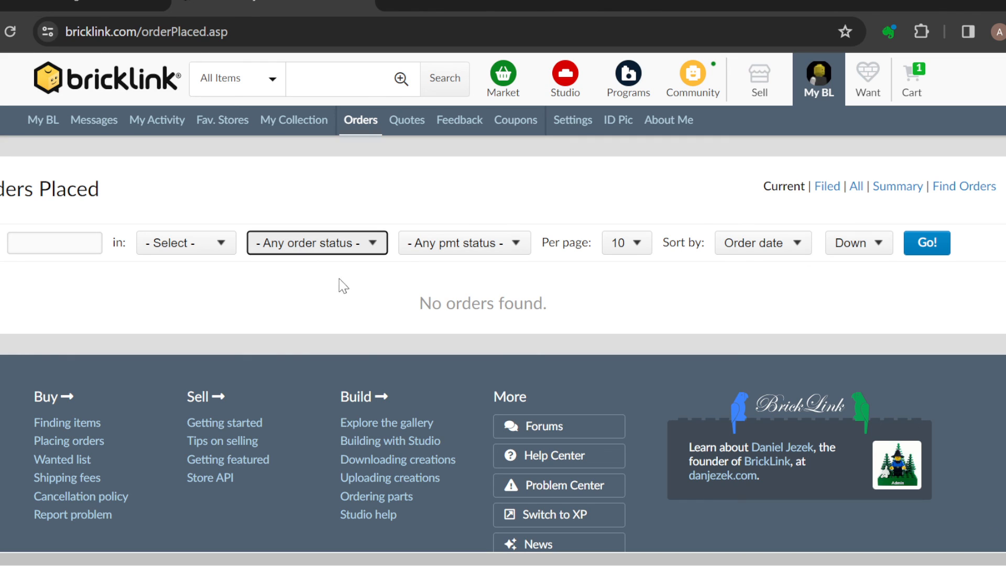
{"action": "left_click", "coordinate": [317, 243]}
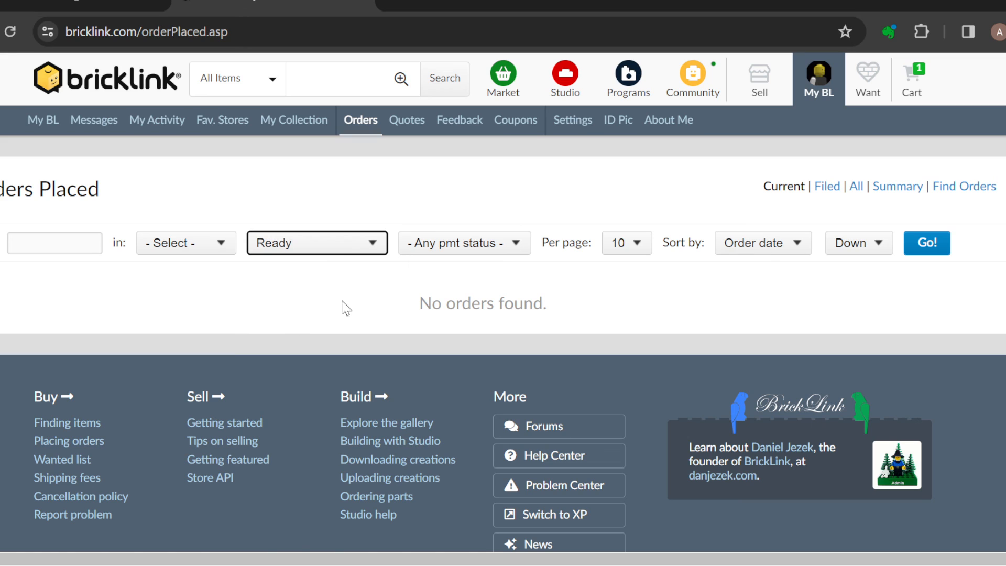